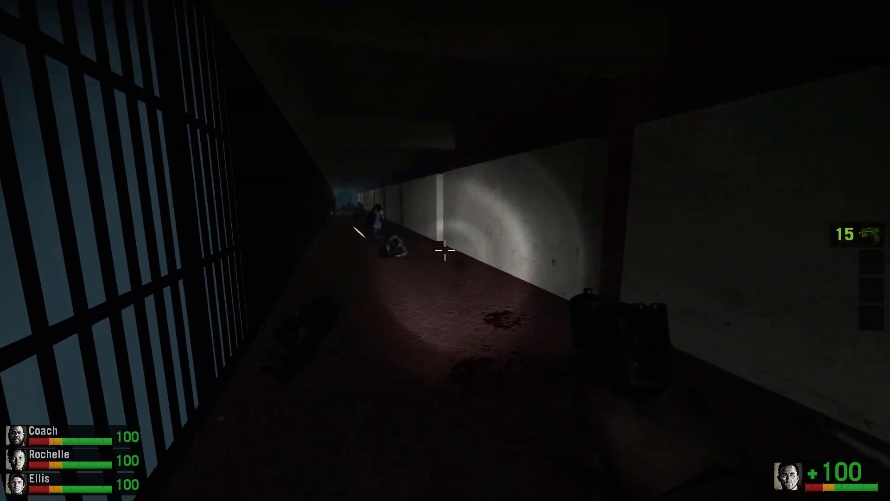
# - Shoot the infected advancing along the prison corridor and the zombie in the far doorway
pyautogui.click(445, 249)
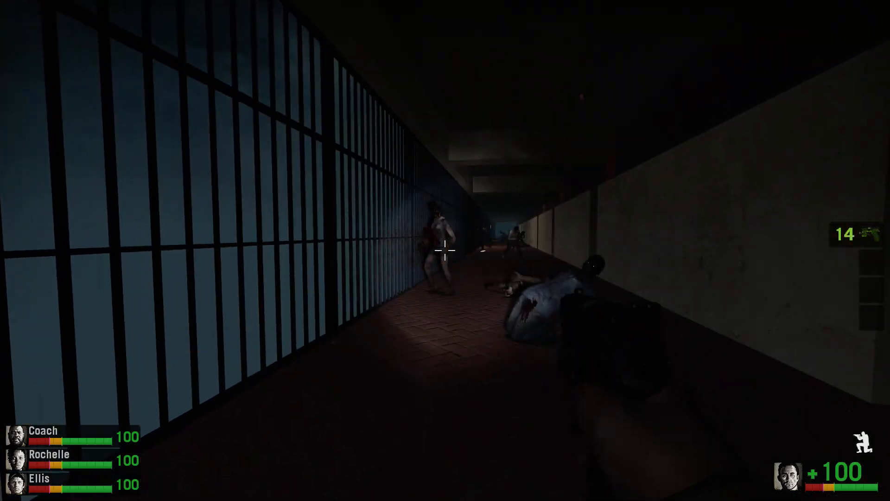
pyautogui.click(445, 249)
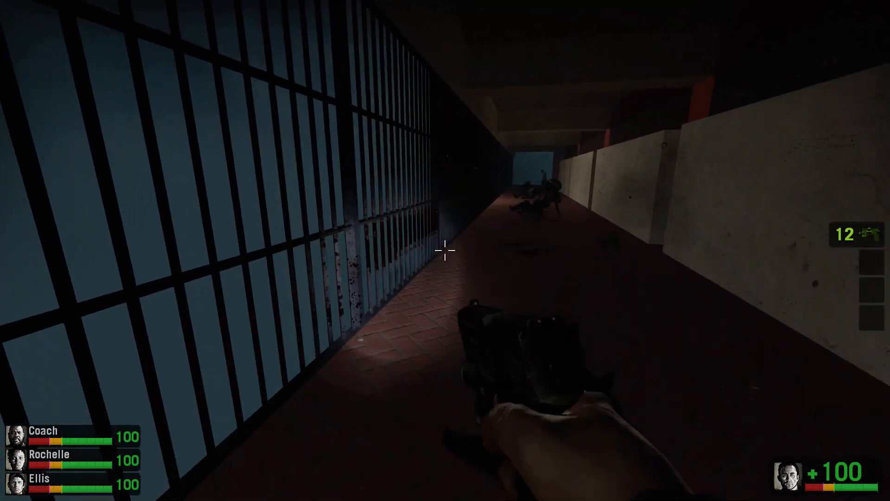
pyautogui.click(445, 249)
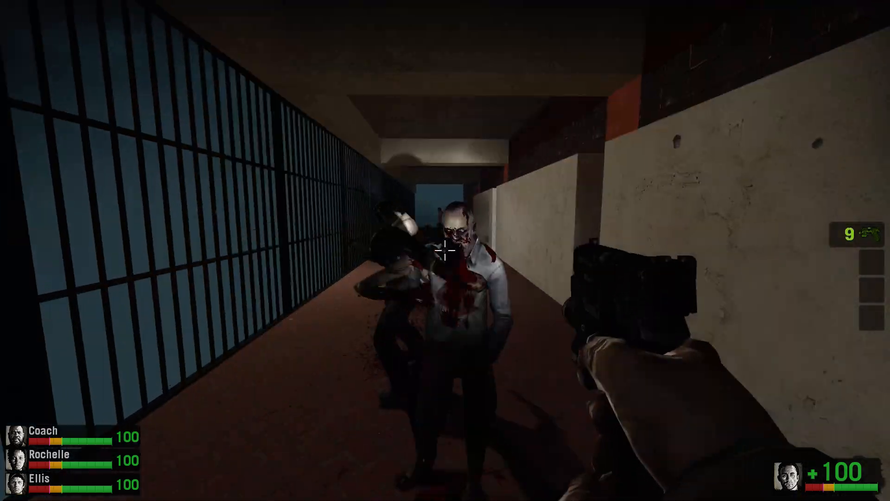
pyautogui.click(445, 250)
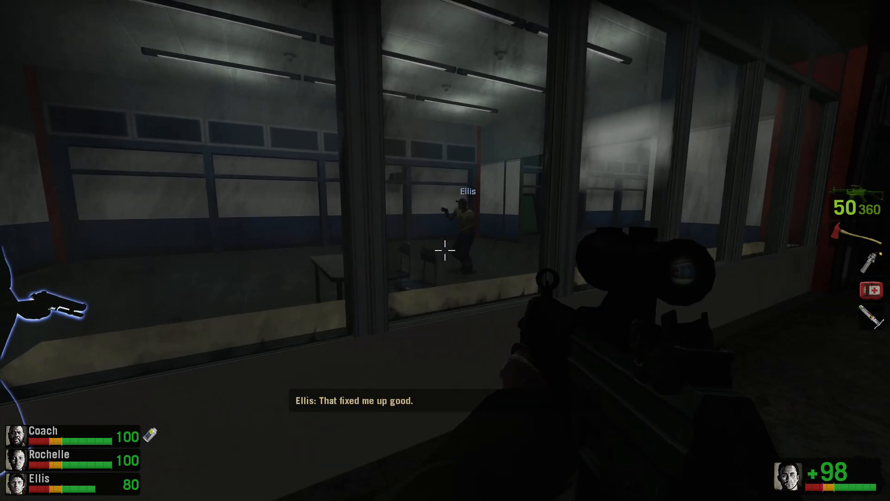
pyautogui.moveTo(446, 251)
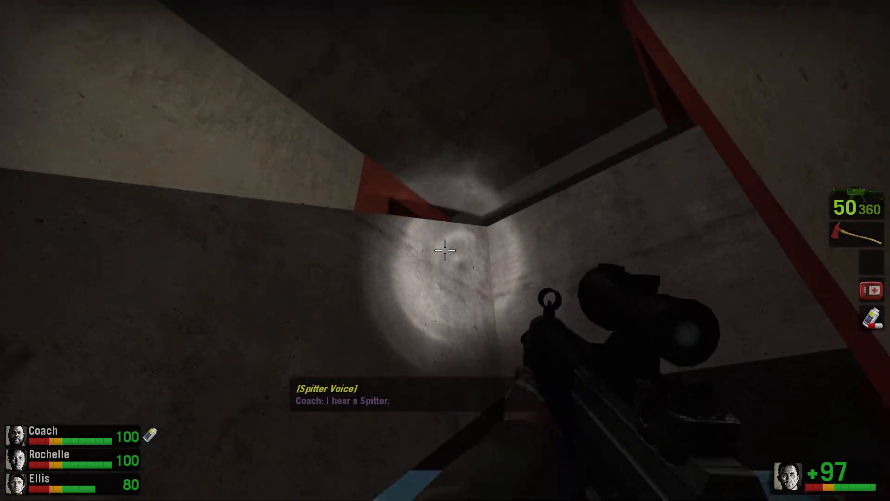
pyautogui.click(445, 250)
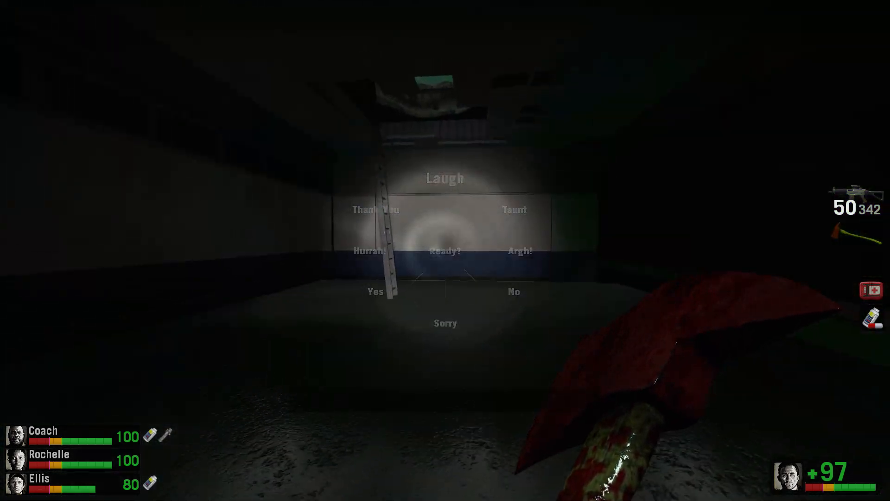
pyautogui.click(445, 178)
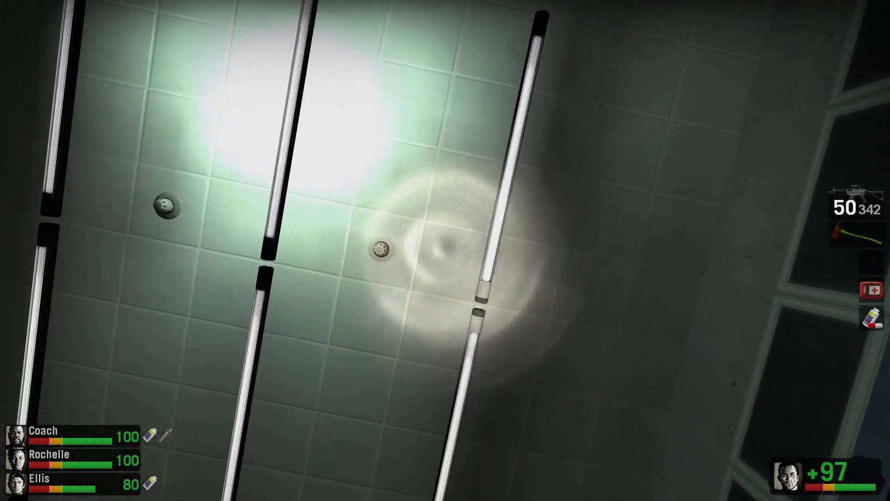
pyautogui.click(445, 250)
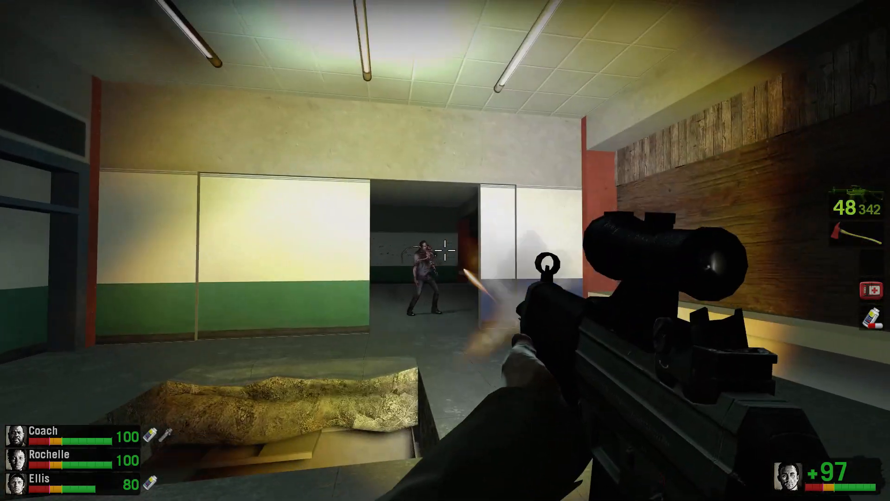
pyautogui.click(446, 251)
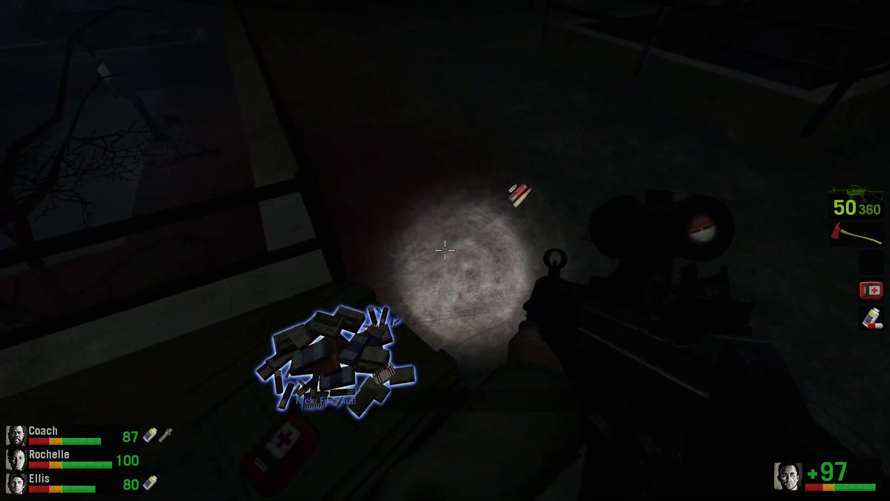
pyautogui.moveTo(445, 250)
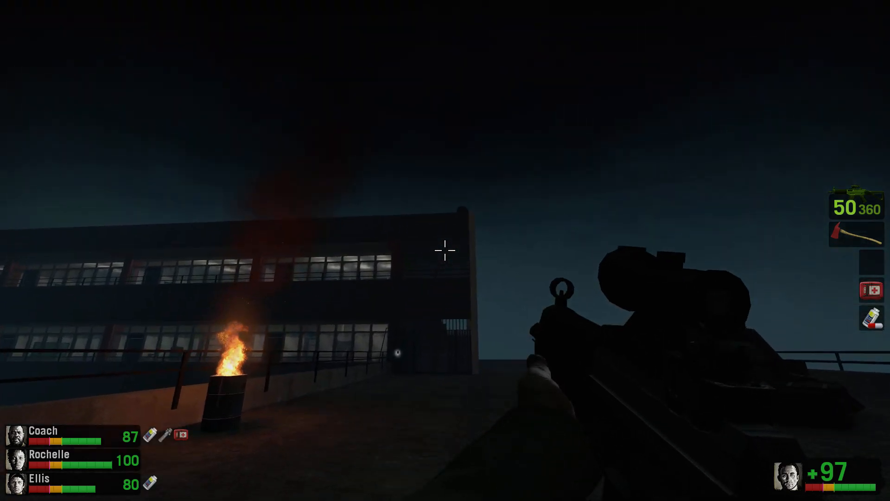
pyautogui.click(445, 250)
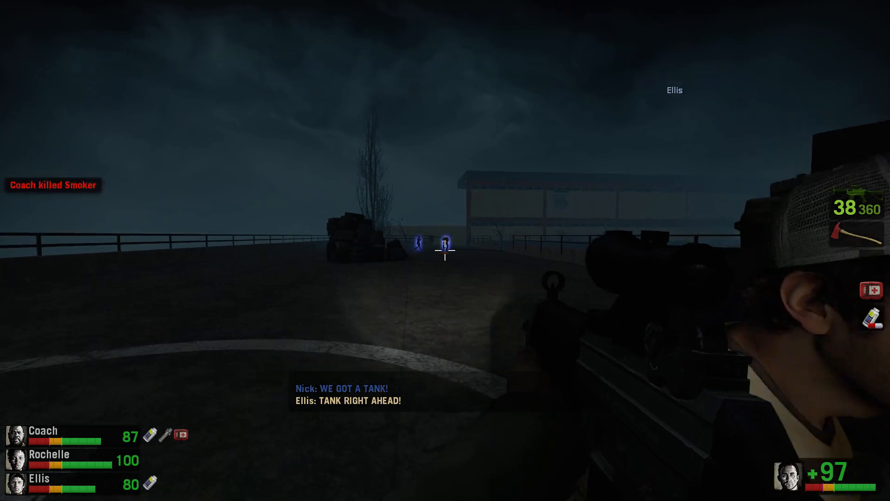
# - Gun down the Tanks on the rooftop until the last one falls
pyautogui.click(445, 249)
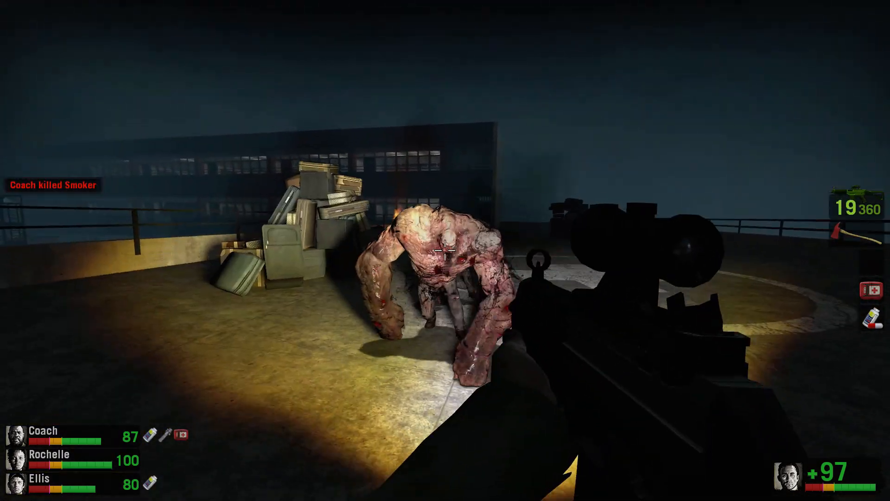
pyautogui.click(445, 250)
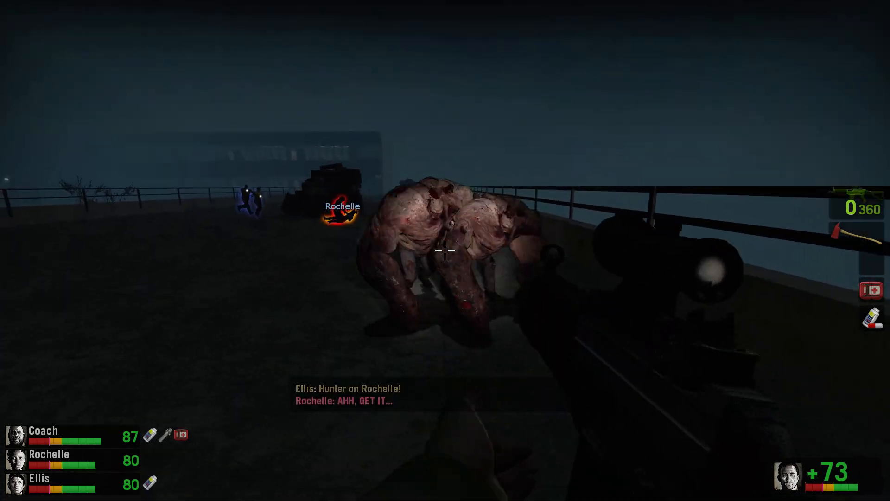
pyautogui.click(445, 249)
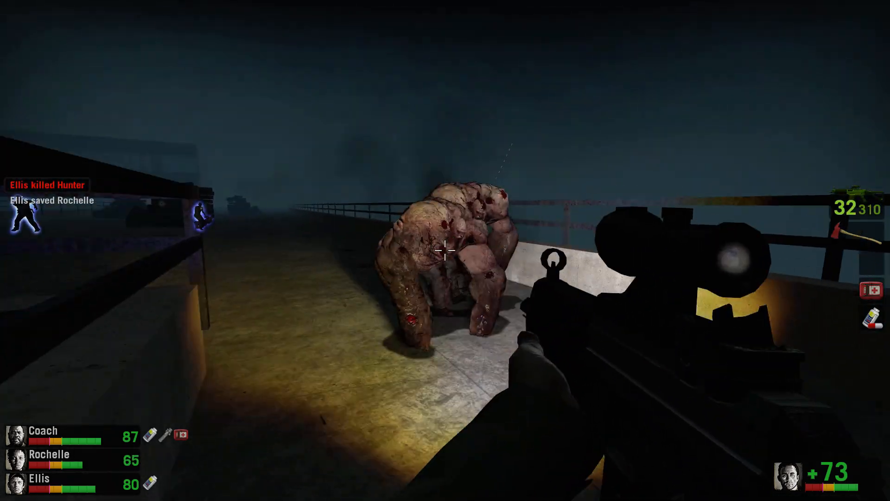
pyautogui.click(445, 251)
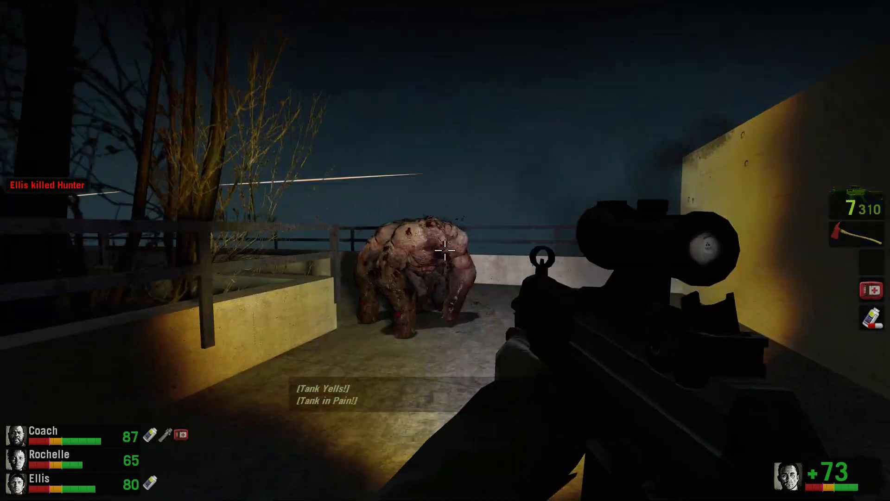
pyautogui.click(445, 251)
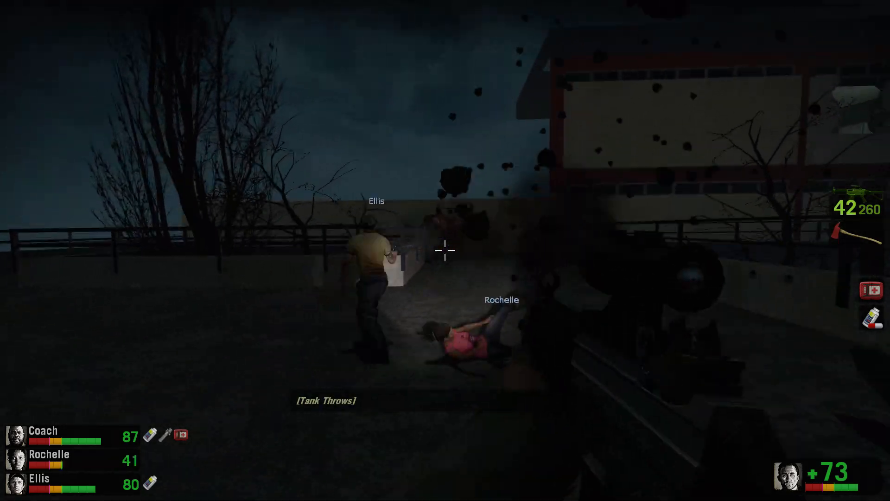
pyautogui.click(445, 250)
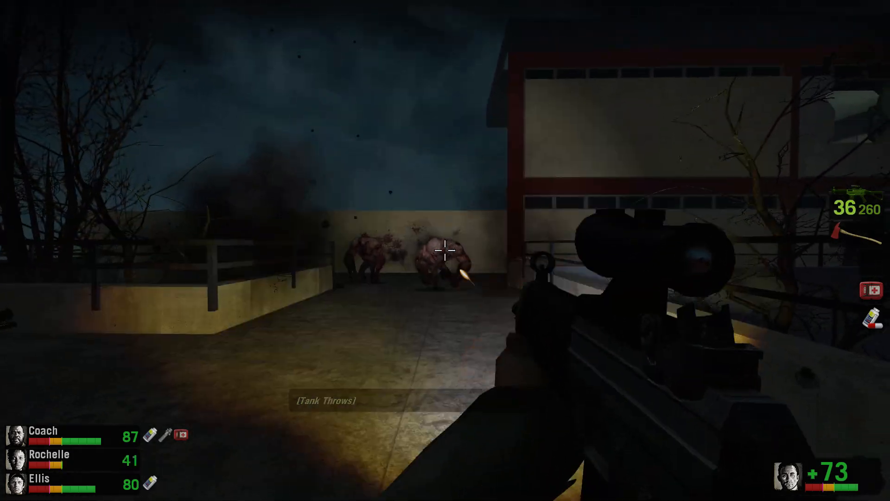
pyautogui.click(445, 251)
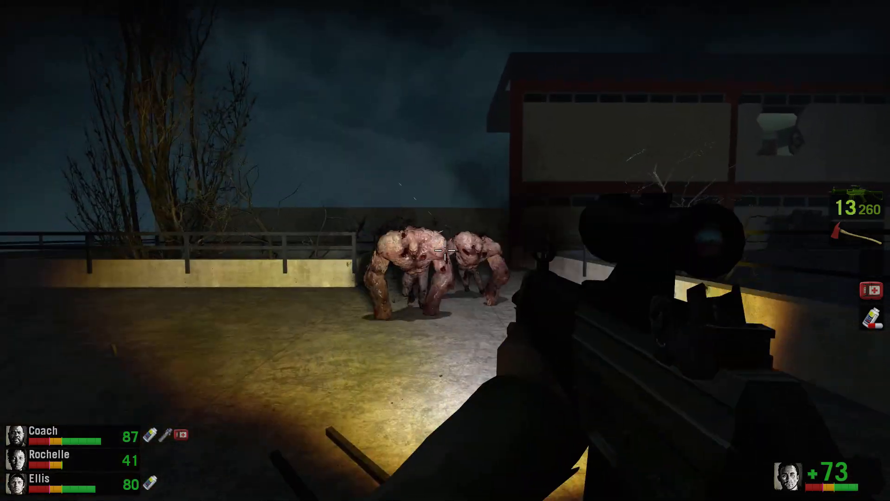
pyautogui.click(445, 251)
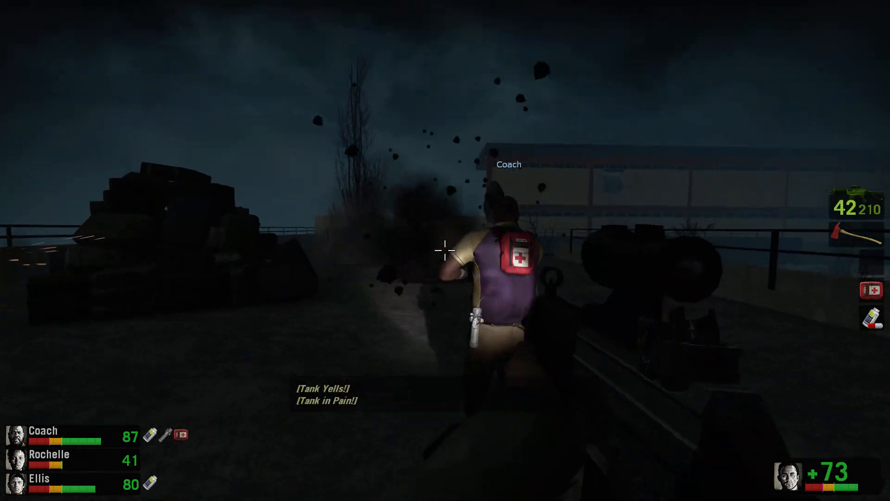
pyautogui.click(446, 250)
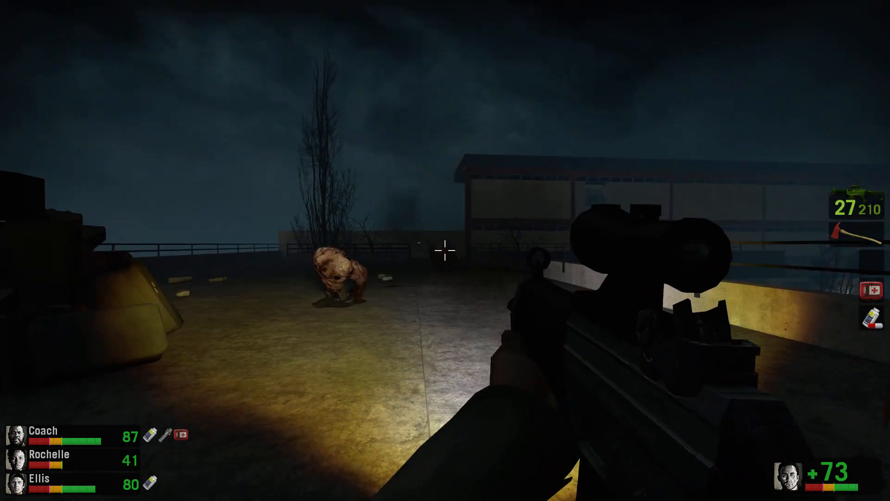
pyautogui.click(445, 250)
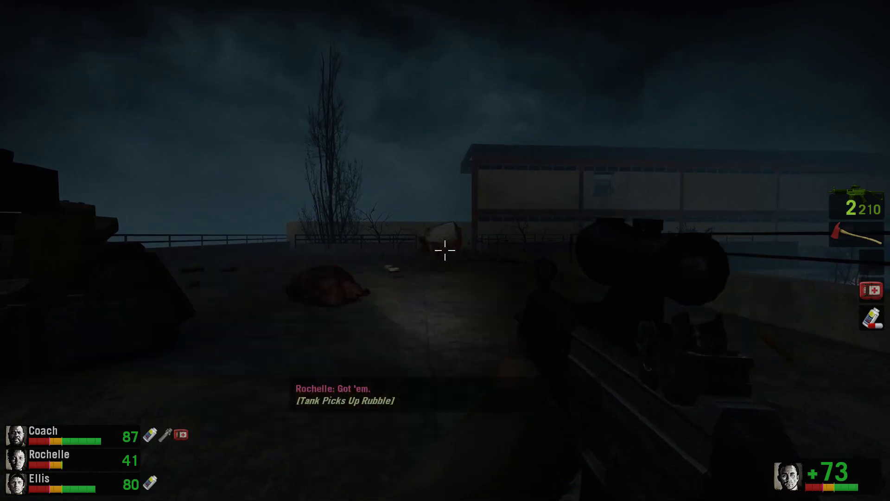
pyautogui.click(445, 250)
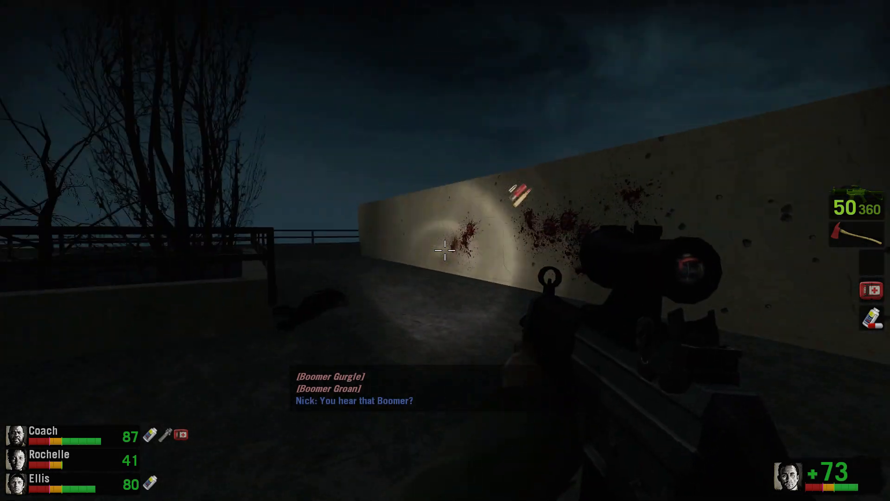
pyautogui.moveTo(445, 251)
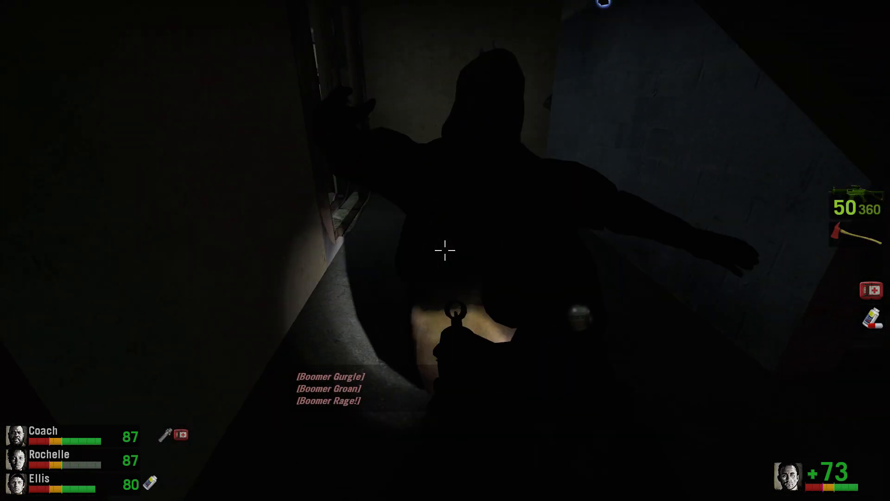
# - Kill the Boomer in the dark corridor and fire into the classroom horde
pyautogui.click(445, 249)
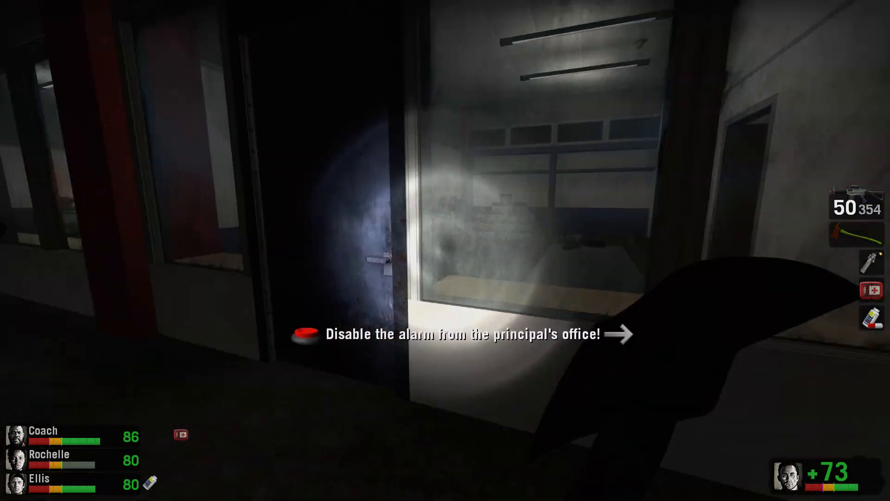
pyautogui.moveTo(445, 250)
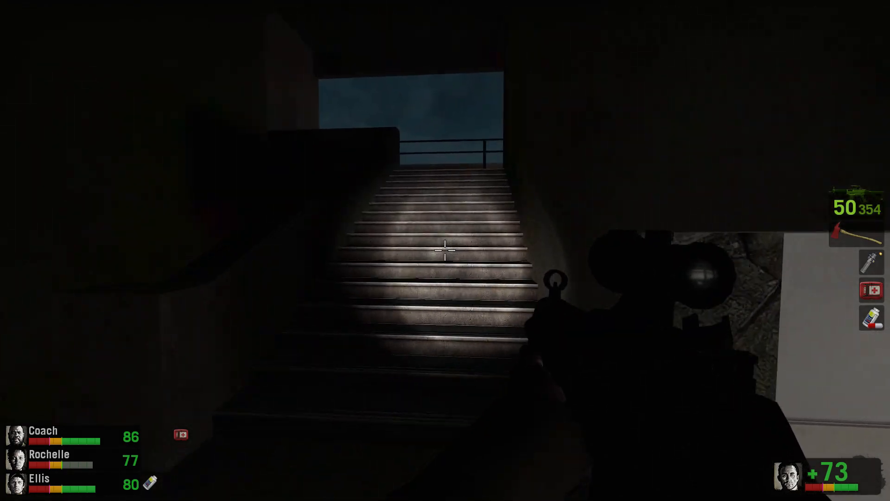
pyautogui.press('w')
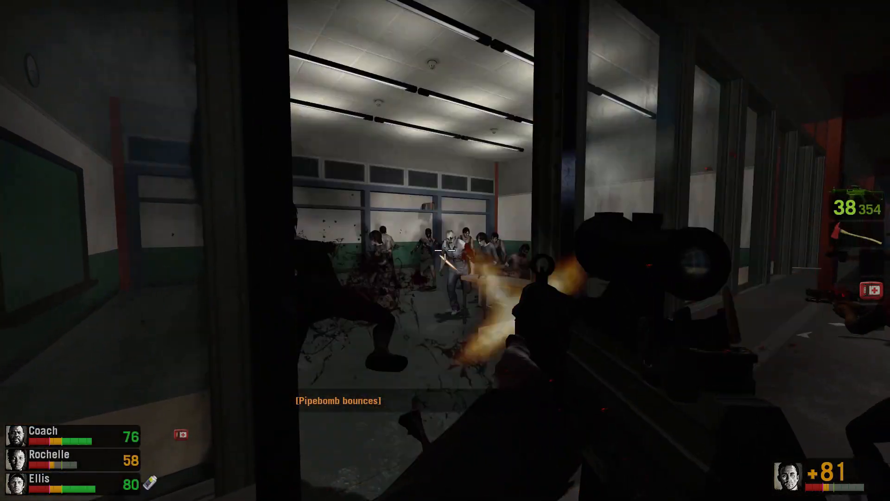
pyautogui.click(446, 245)
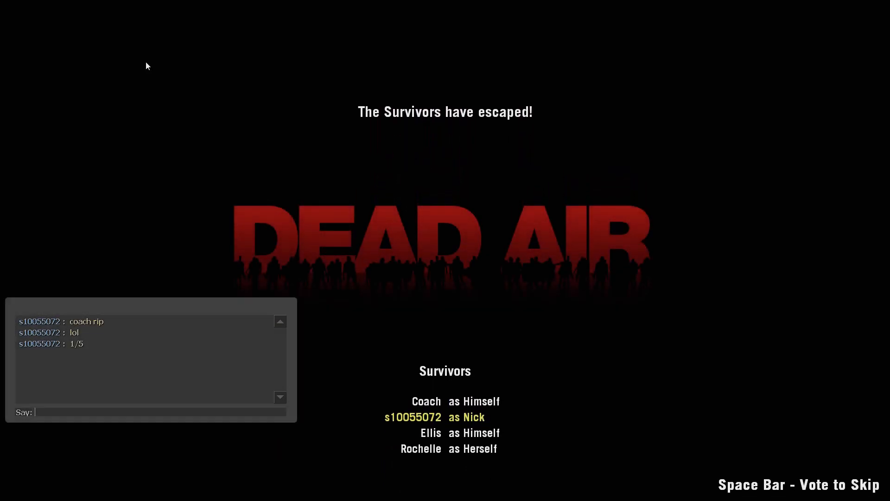
# - Draft the chat remark 'very bad map' on the Dead Air escape screen
pyautogui.write('v')
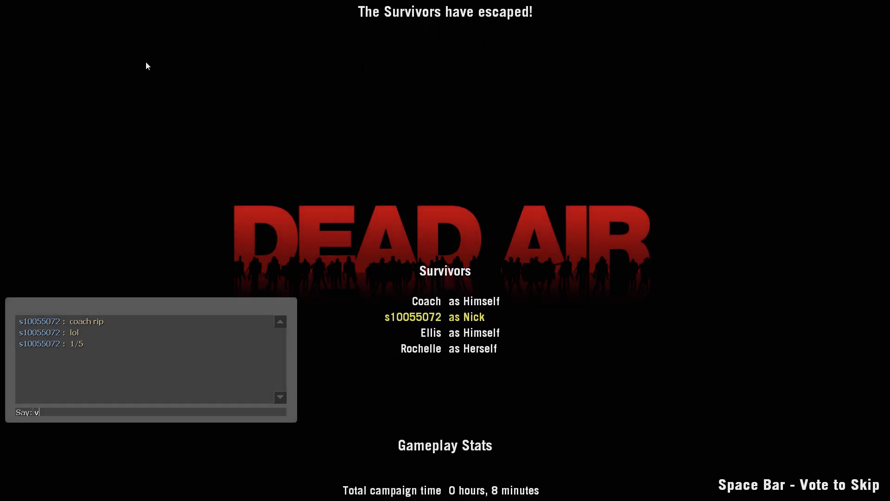
pyautogui.write('ery bad map')
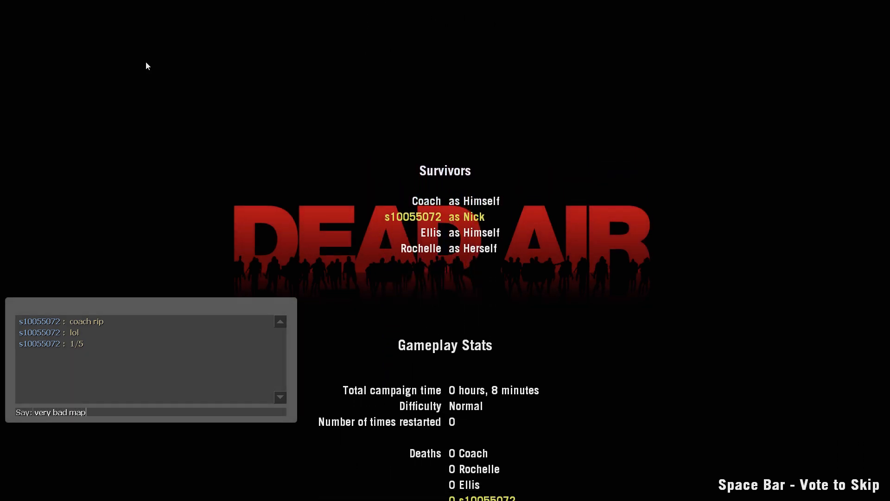